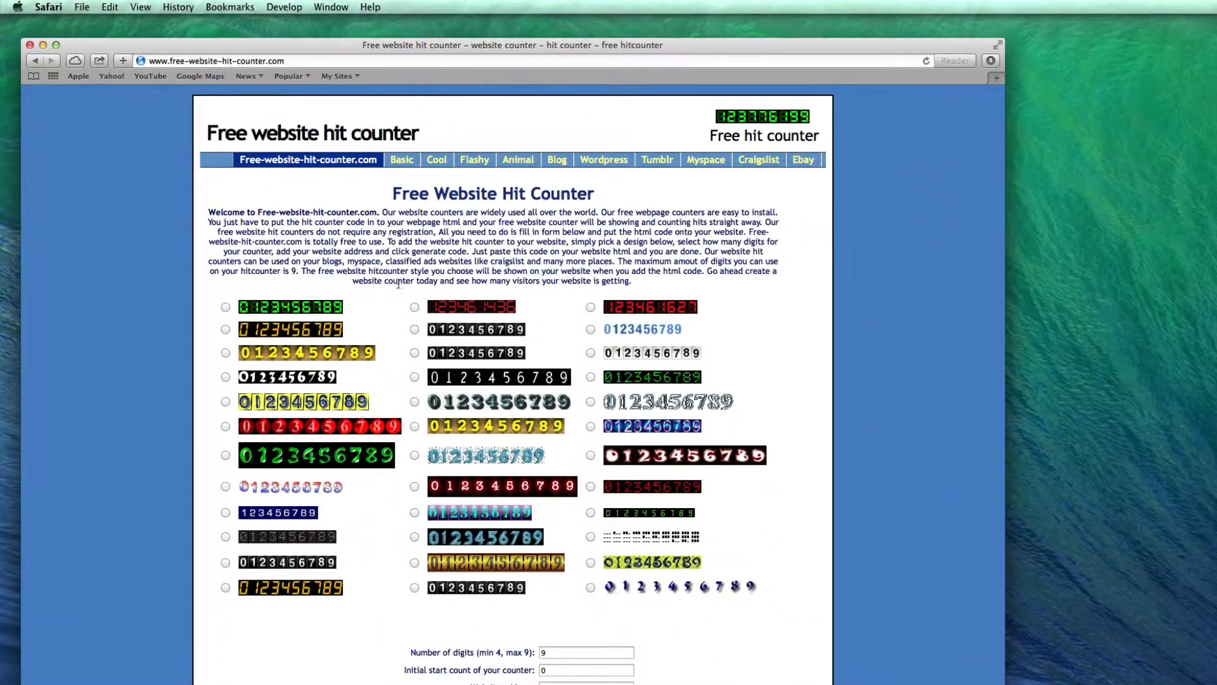
Select the first green digital counter style on the hit counter site
left_click(225, 307)
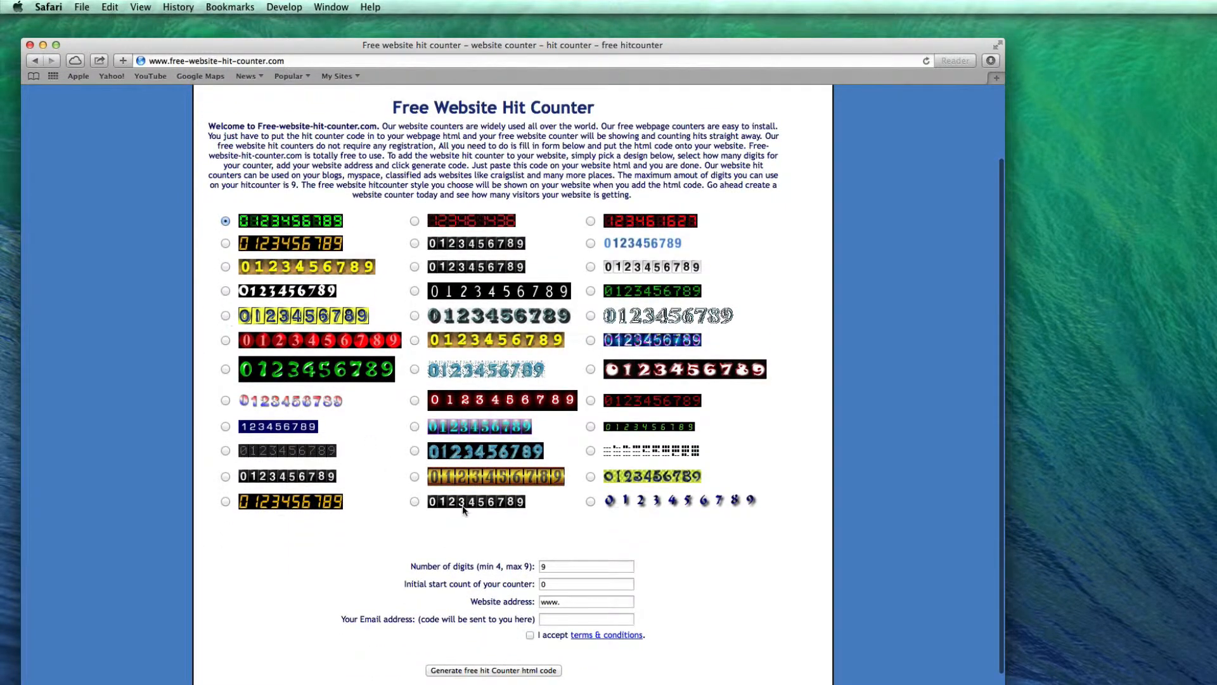
Fill the order form with 8 digits, start count 100, site and email, and accept terms
left_click(586, 566)
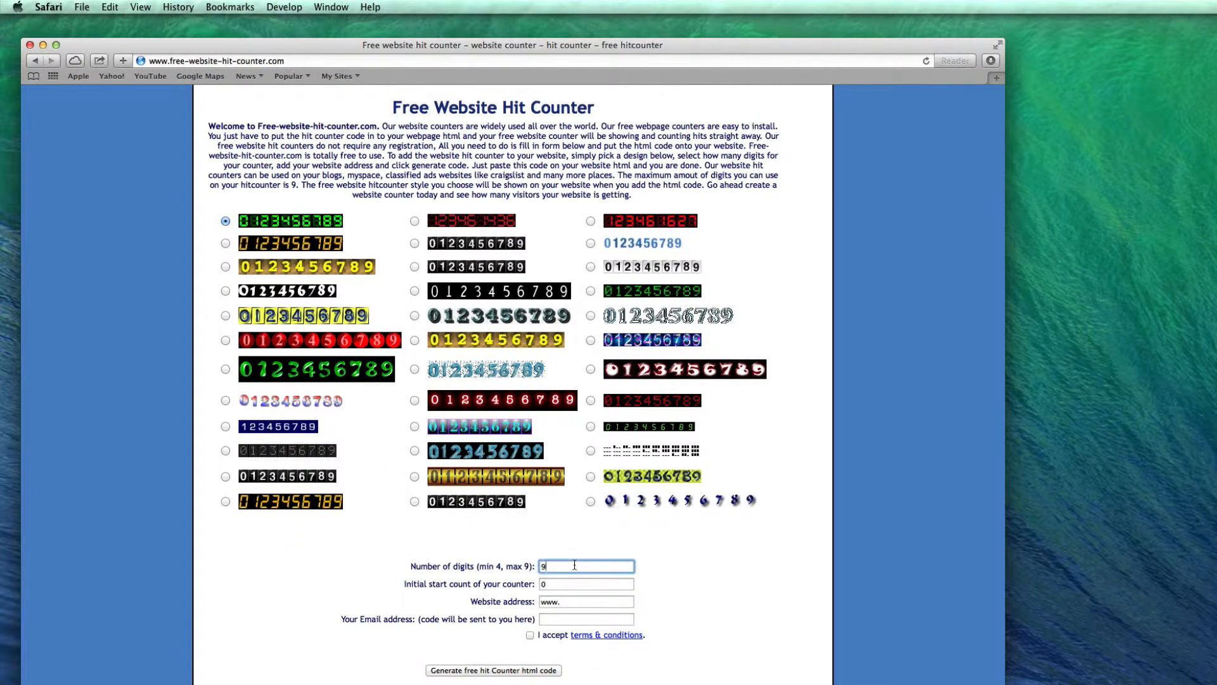
type("8")
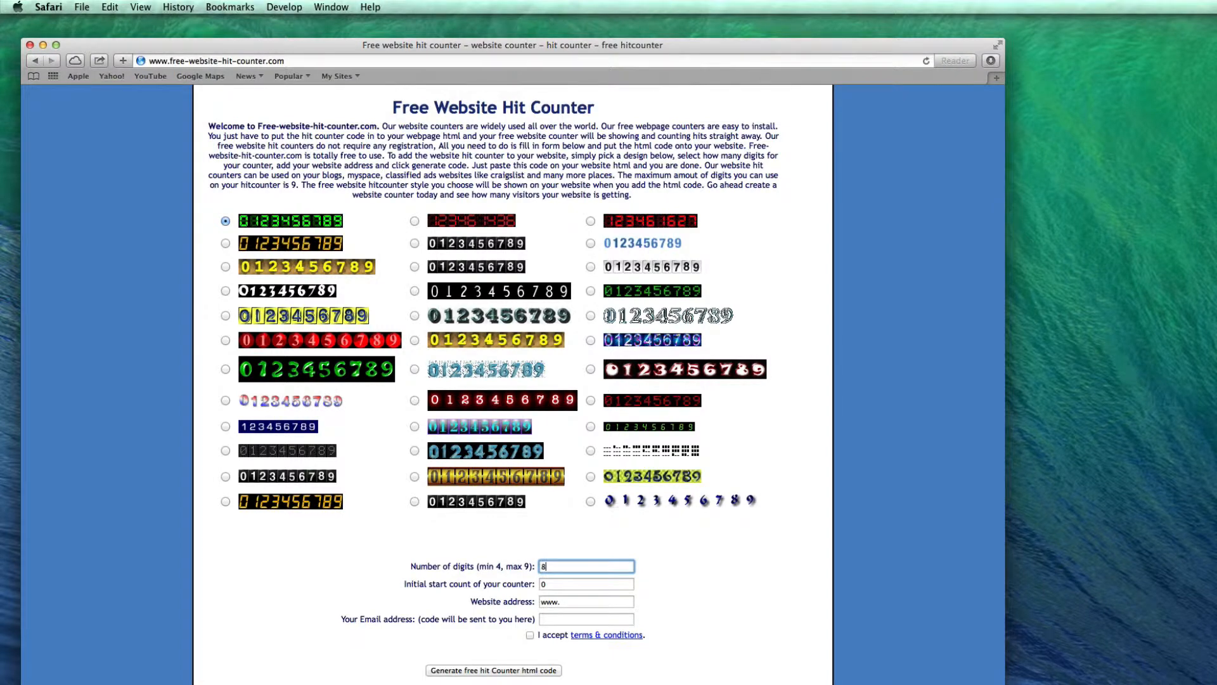
left_click(585, 583)
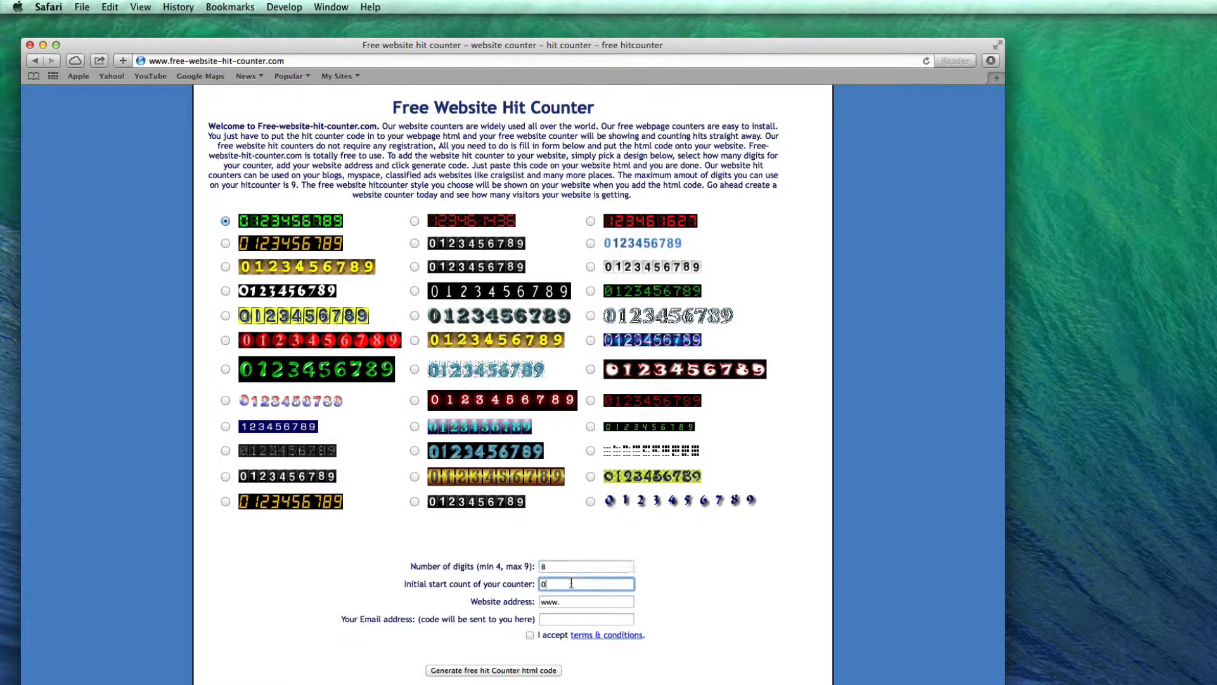
type("100")
left_click(586, 601)
type("ragesoftware.ne")
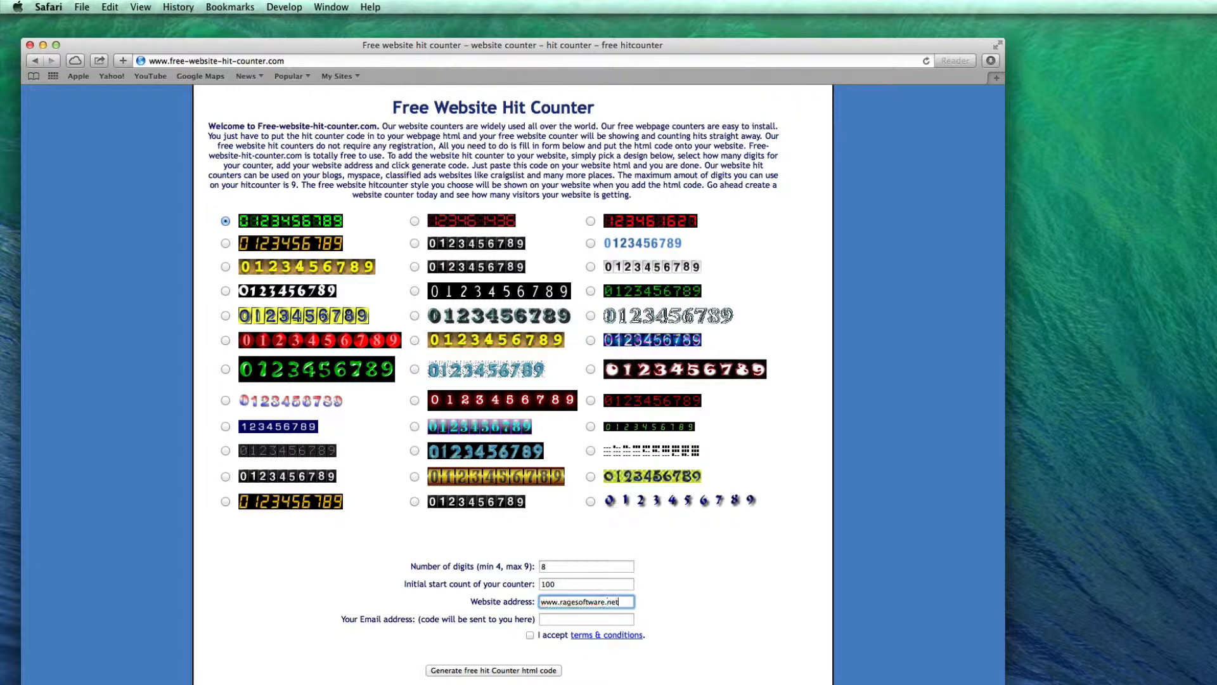
type("tuto")
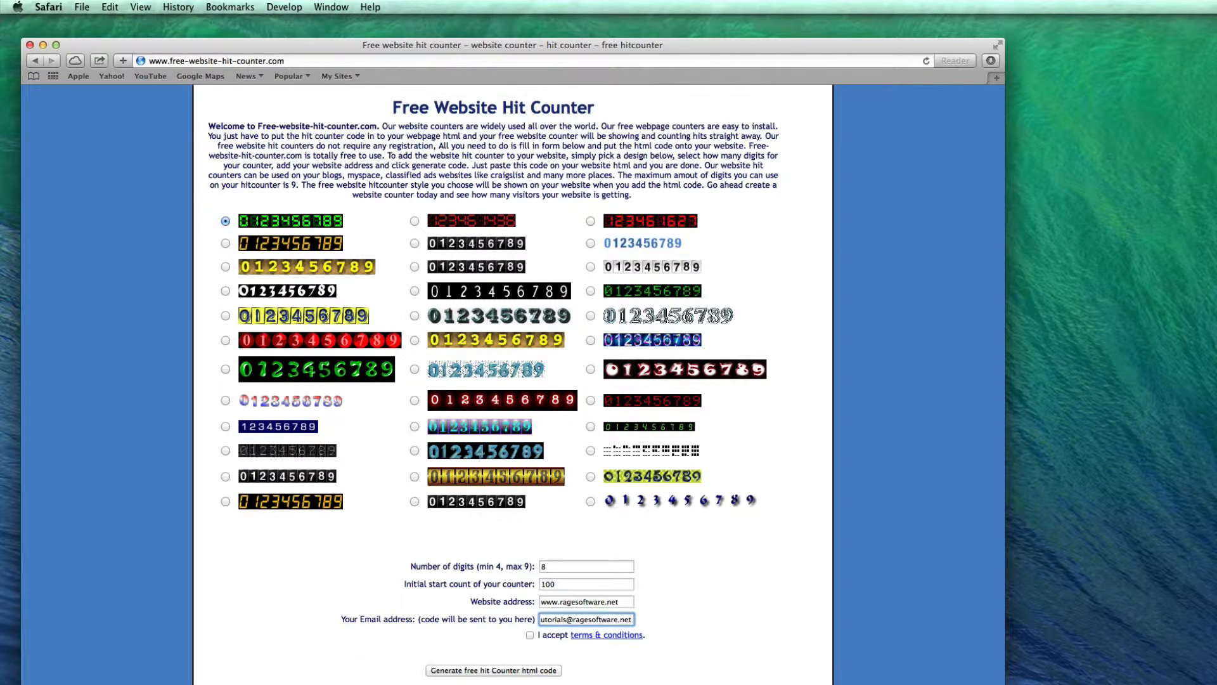
left_click(530, 636)
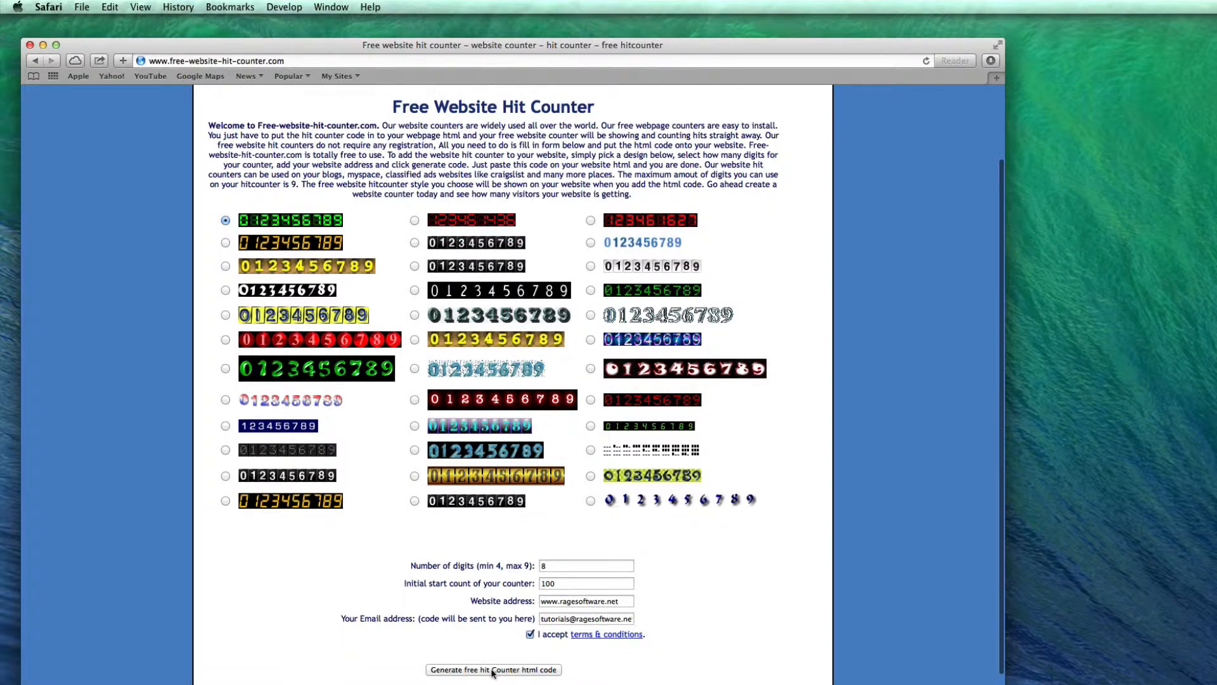
Generate the free hit counter HTML code, select all of it, and copy it
left_click(493, 669)
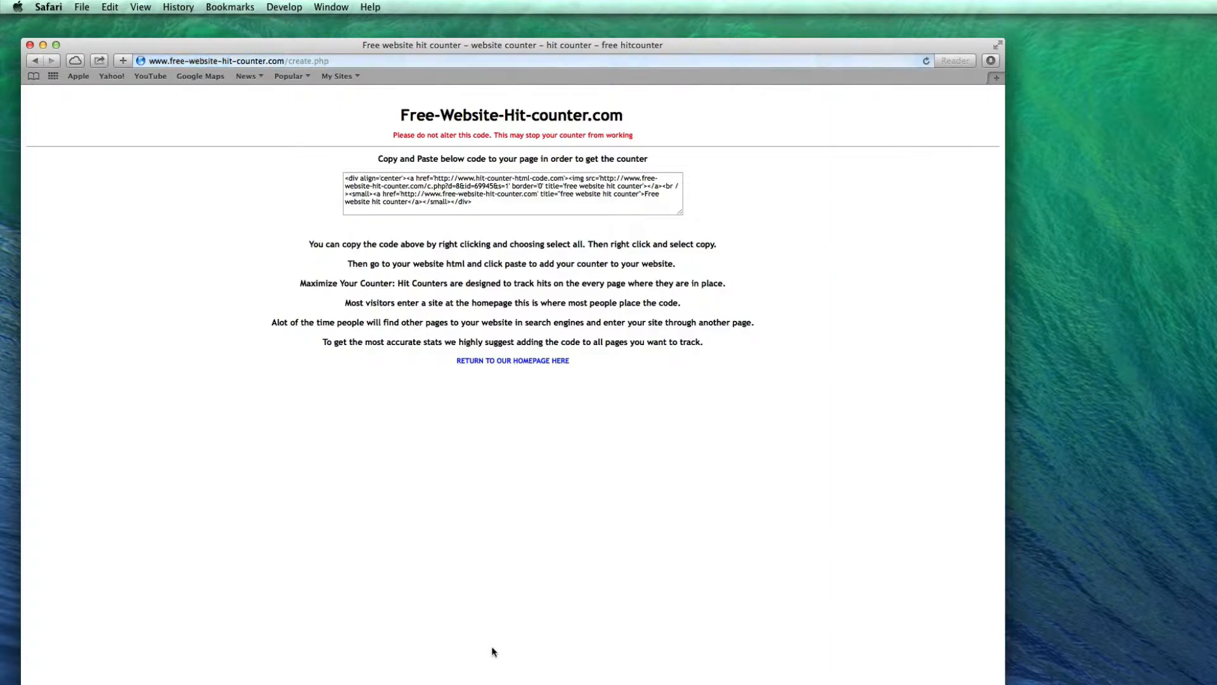
left_click(512, 191)
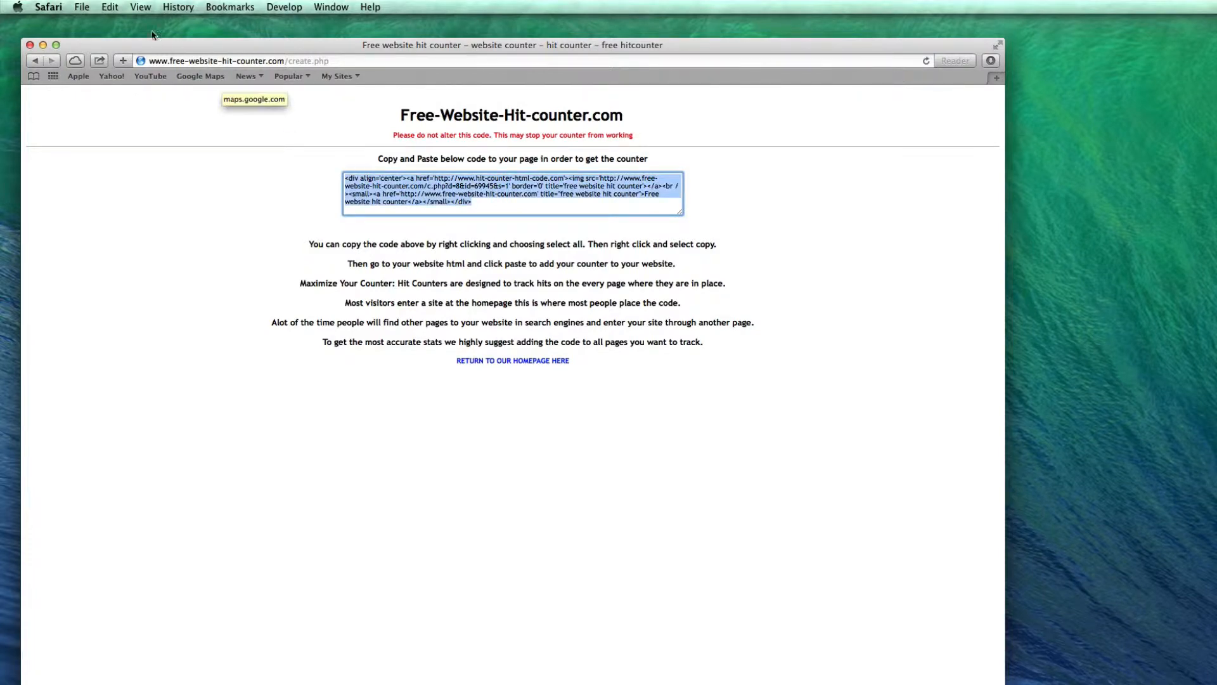
left_click(110, 7)
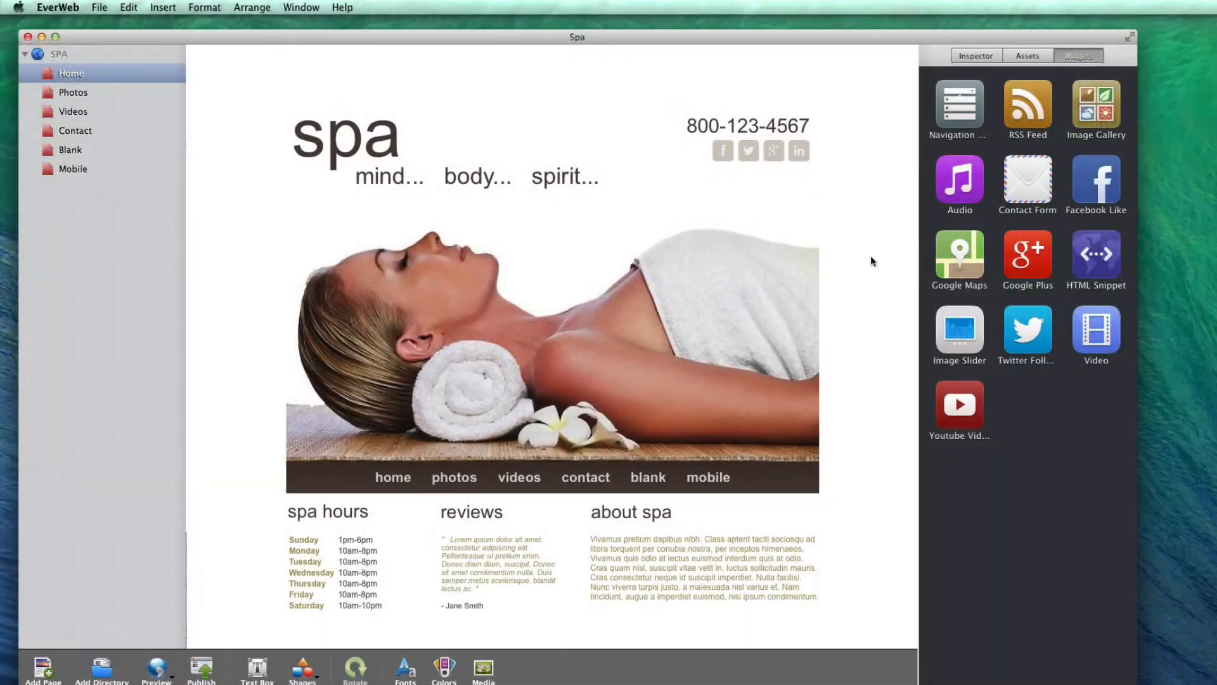
mouse_move(555, 290)
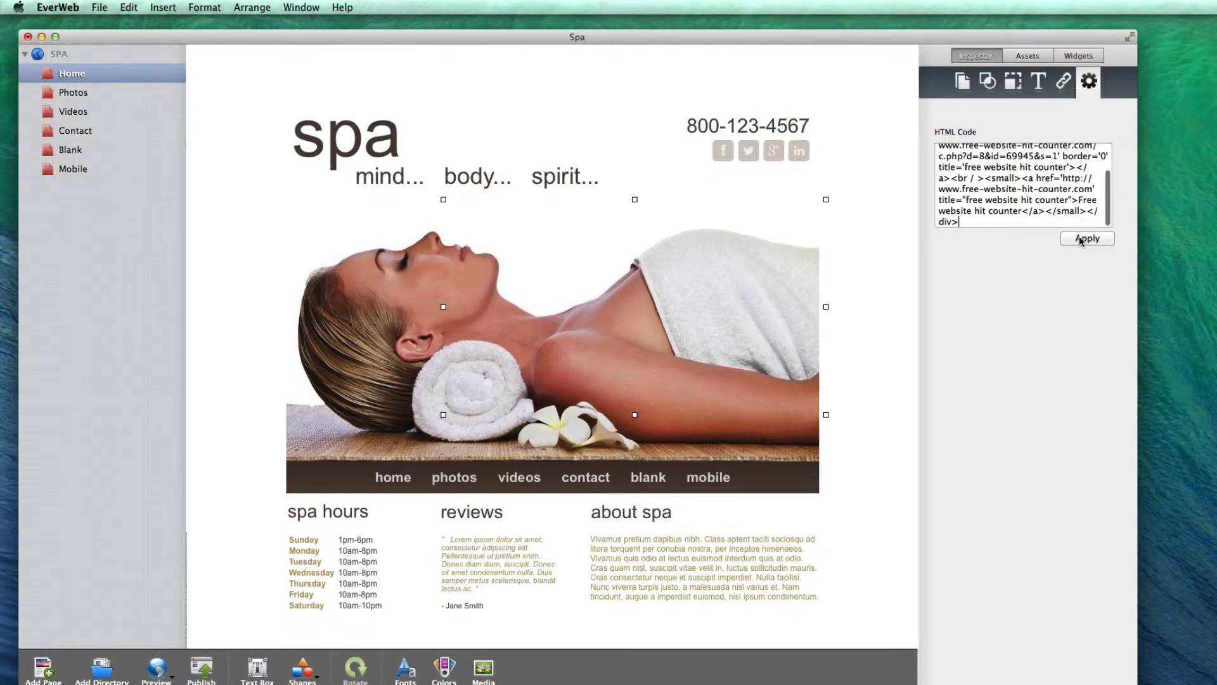
Apply the pasted counter code in the HTML Snippet on the spa Home page
left_click(1087, 238)
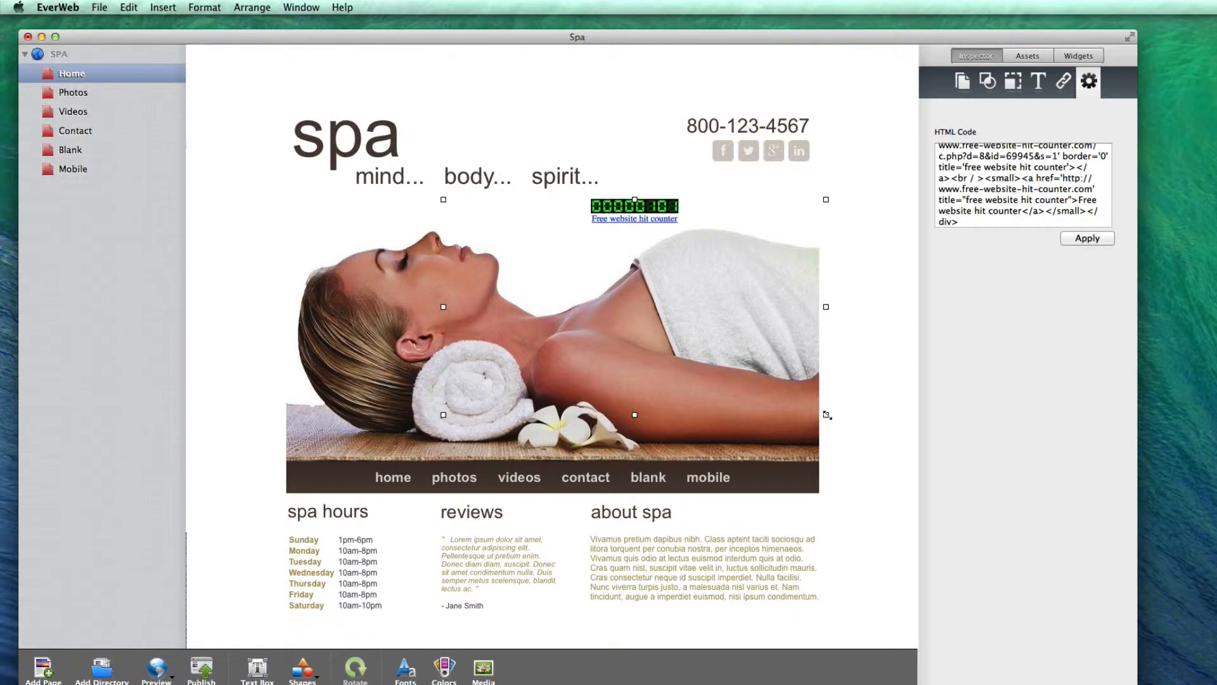